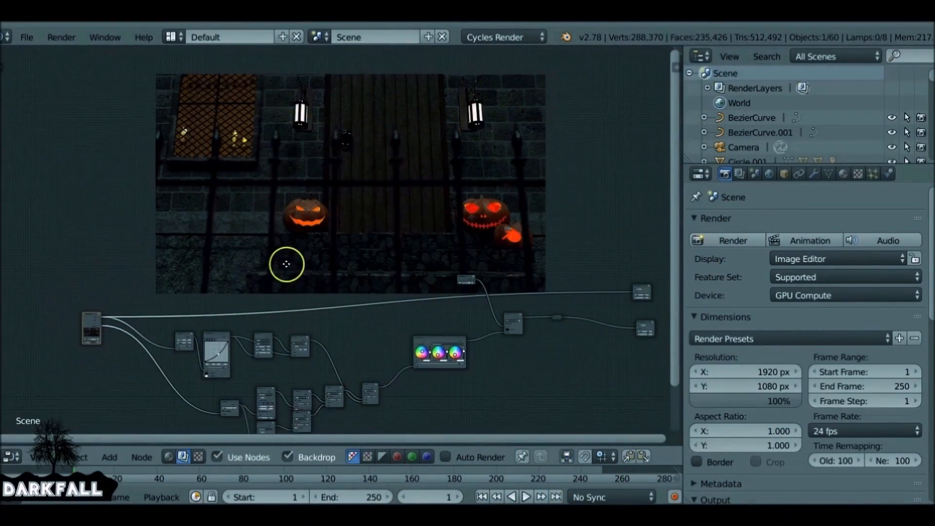
mouse_move(527, 216)
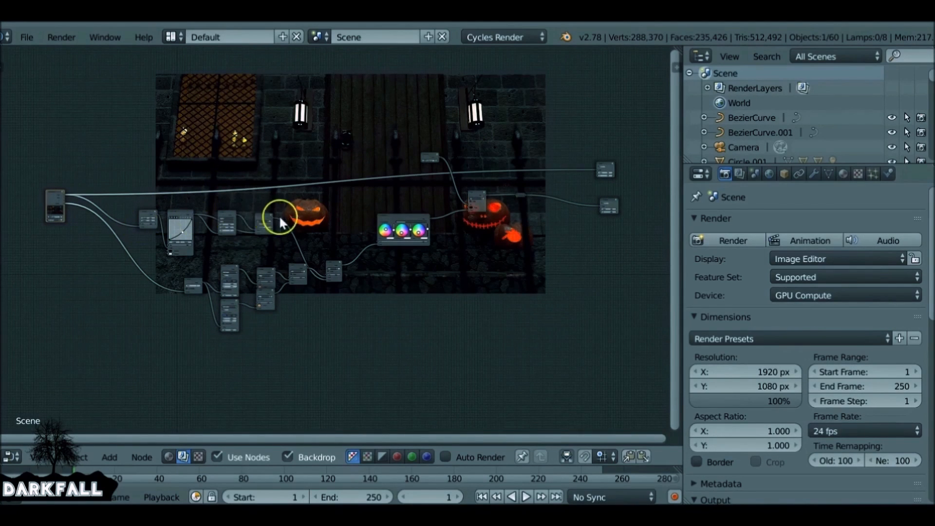
mouse_move(524, 199)
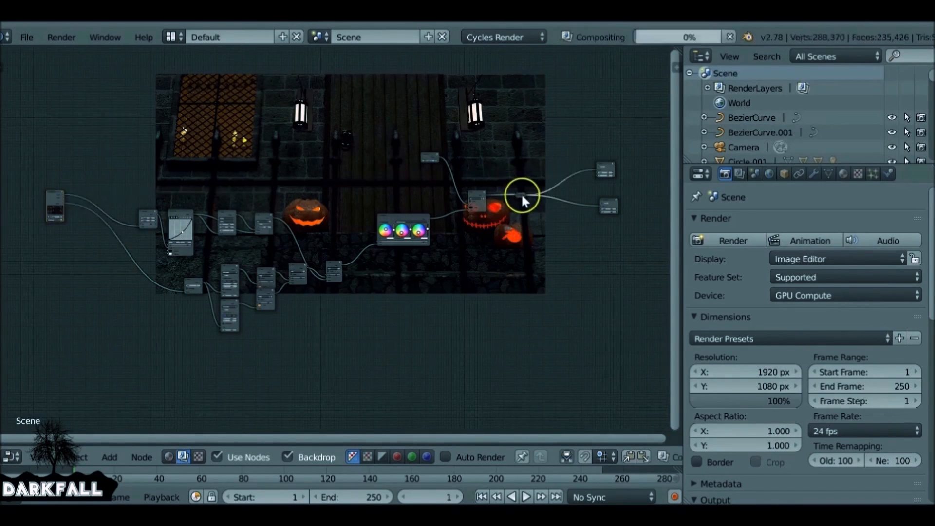
mouse_move(219, 123)
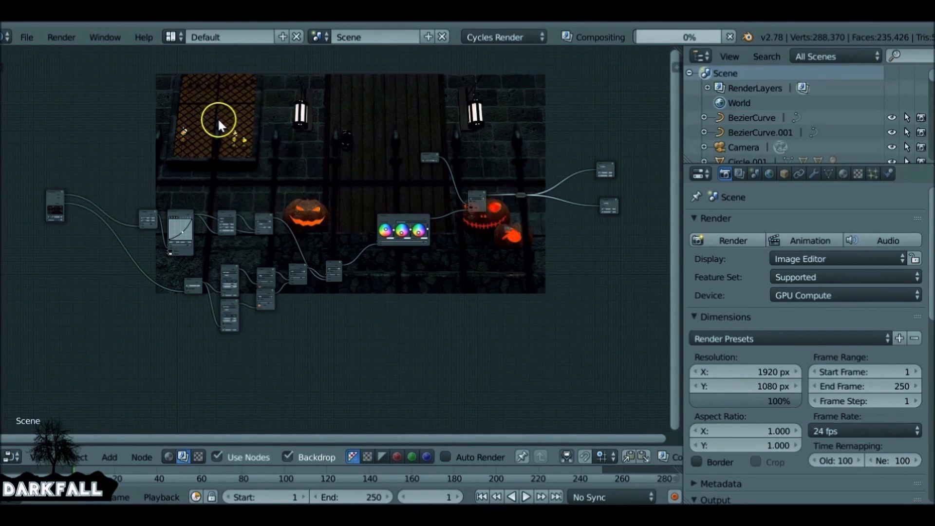
mouse_move(483, 273)
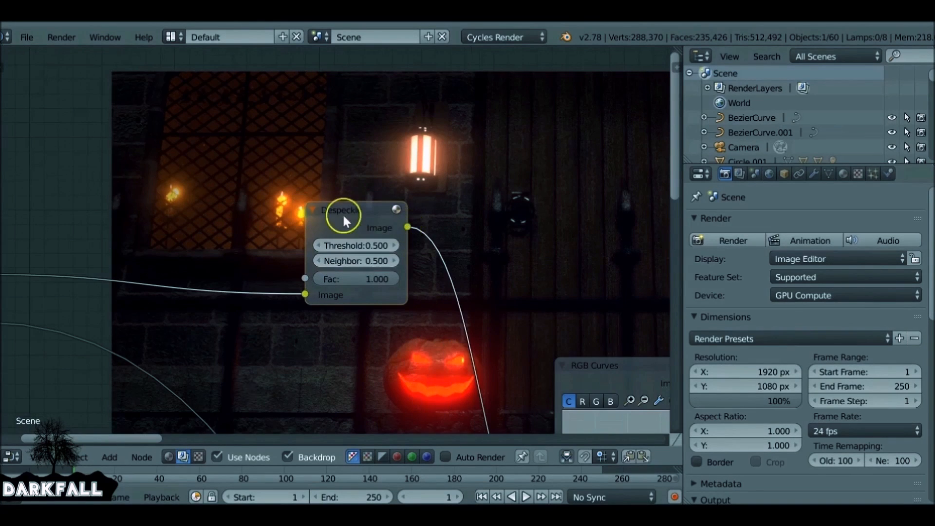
- Move the Despeckle node lower in the compositor tree
left_click_drag(343, 214, 295, 237)
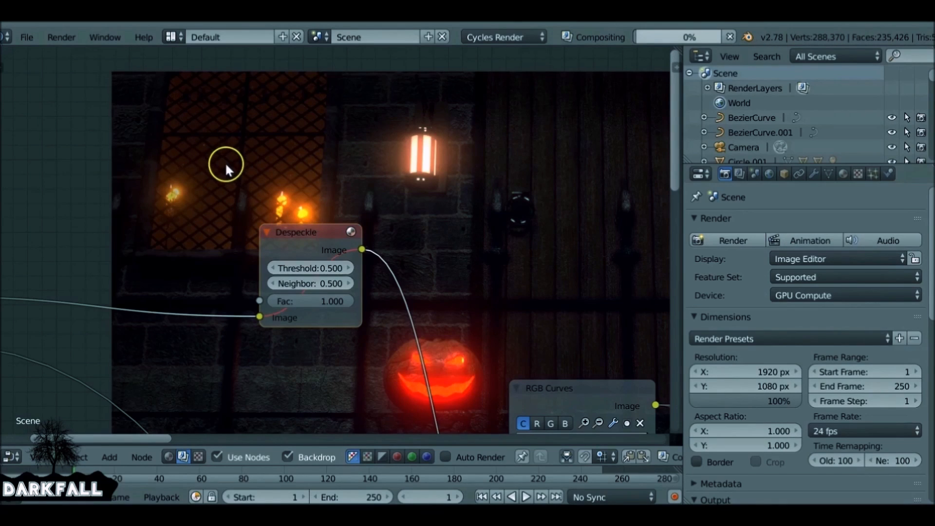
mouse_move(620, 37)
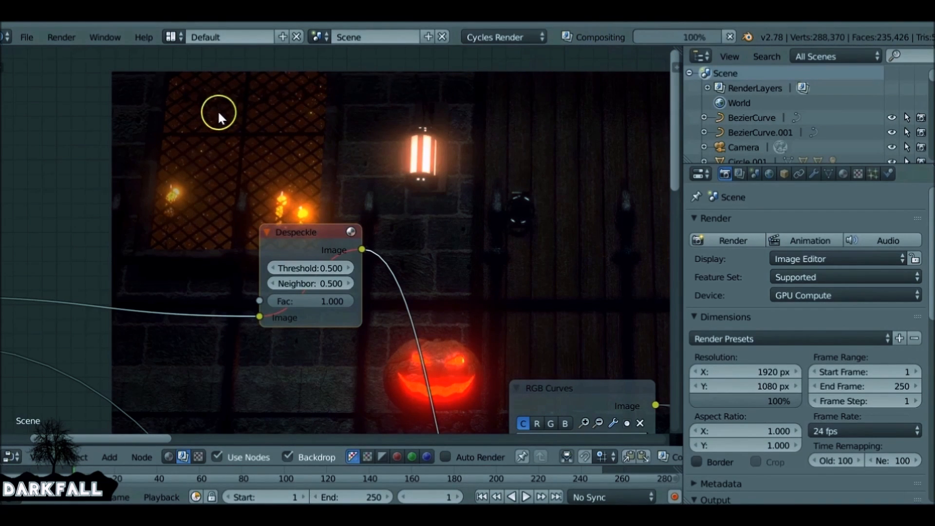
mouse_move(281, 182)
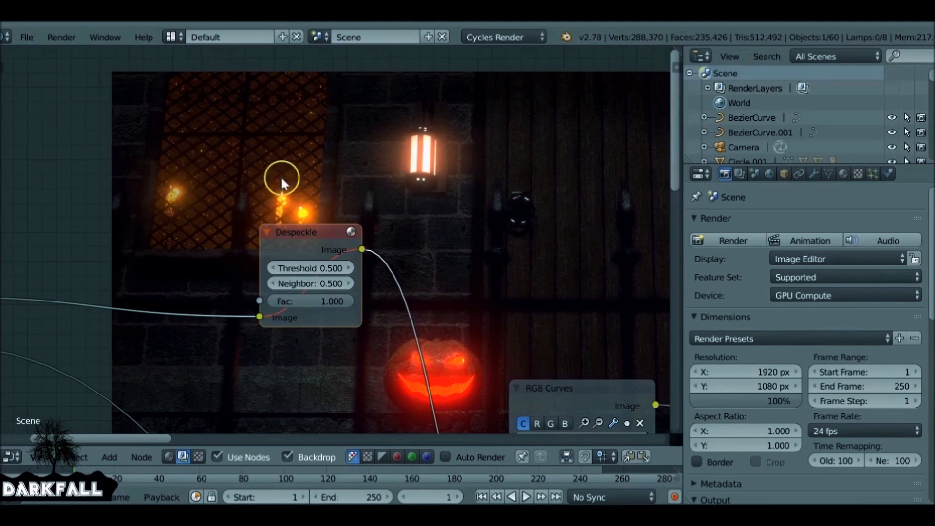
mouse_move(314, 238)
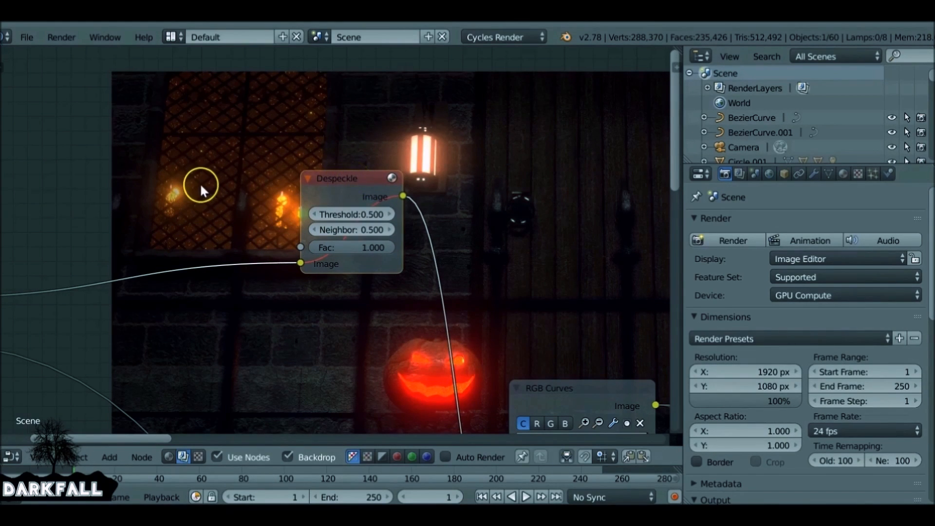
mouse_move(278, 190)
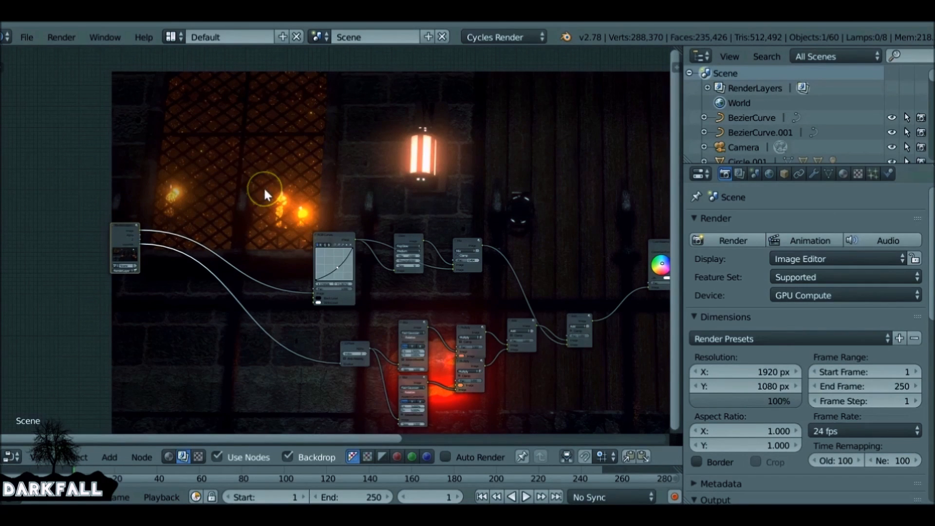
- Add a Despeckle filter node feeding the RGB Curves node
left_click(109, 457)
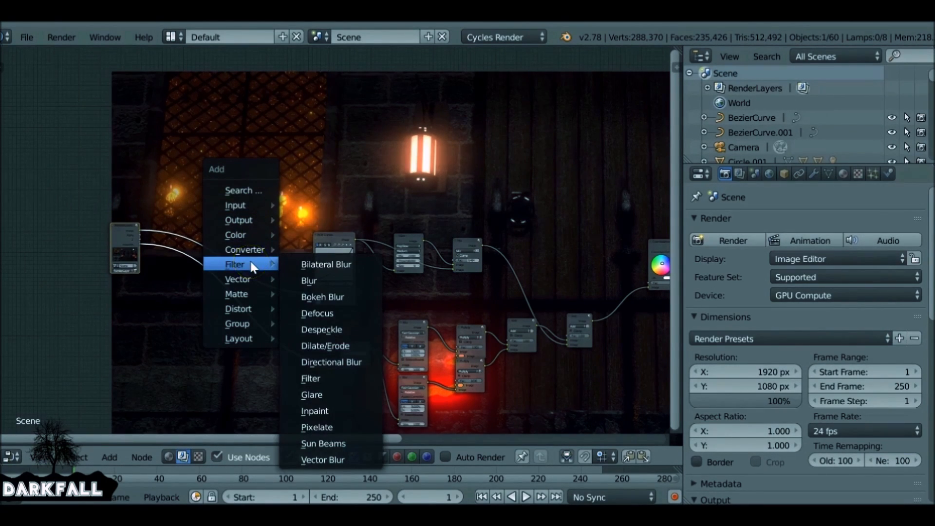
mouse_move(329, 329)
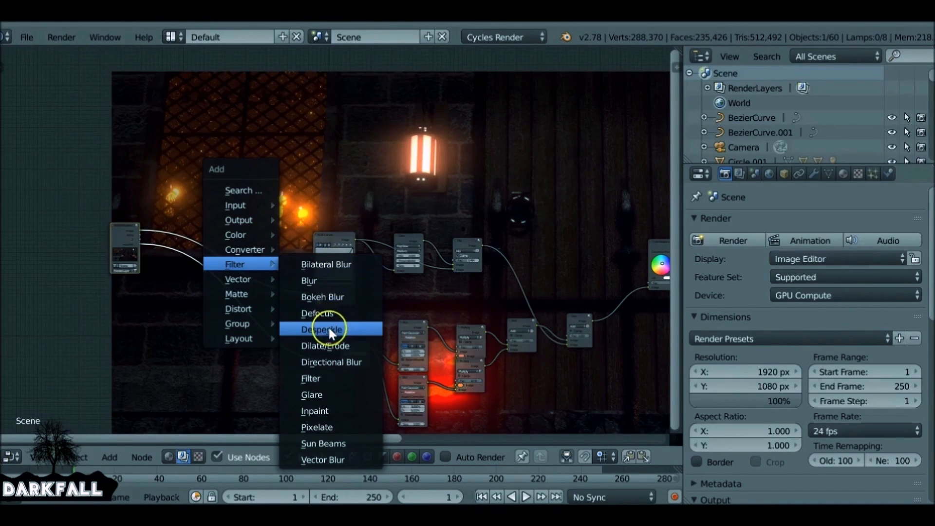
mouse_move(364, 335)
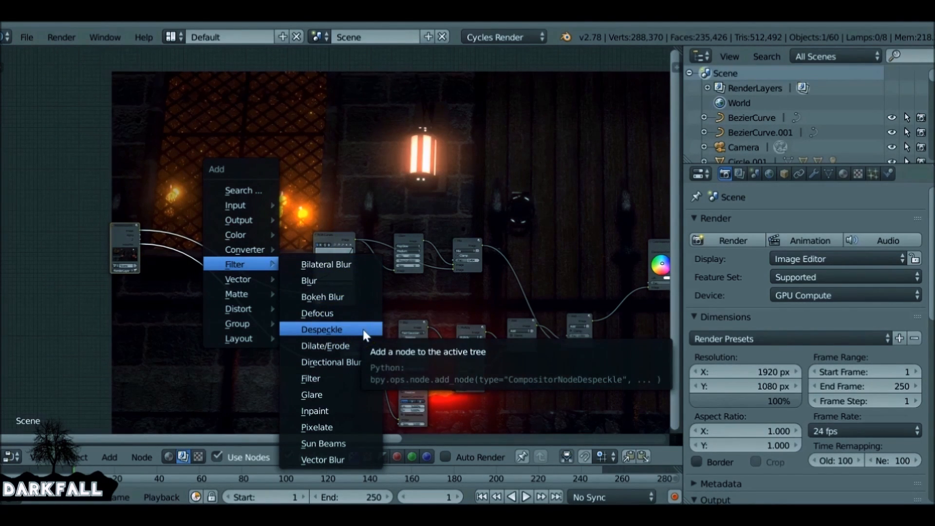
left_click(321, 329)
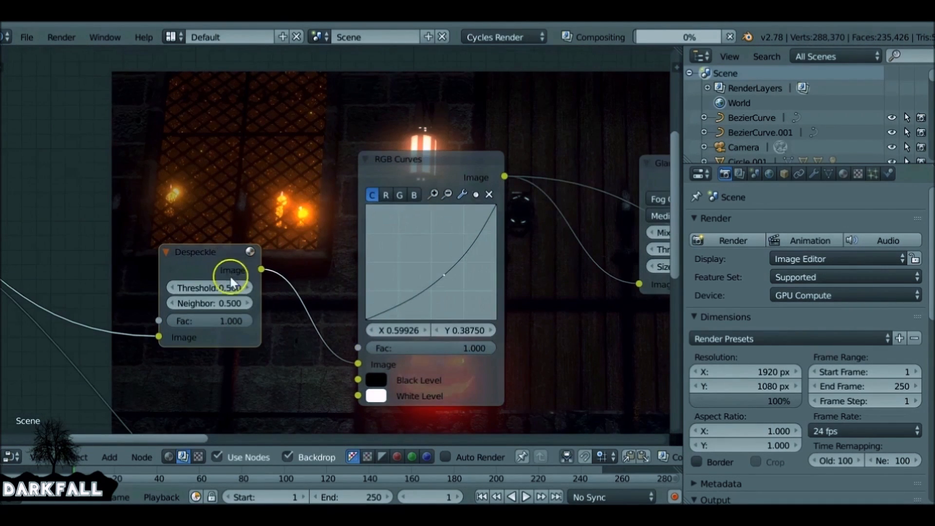
mouse_move(259, 155)
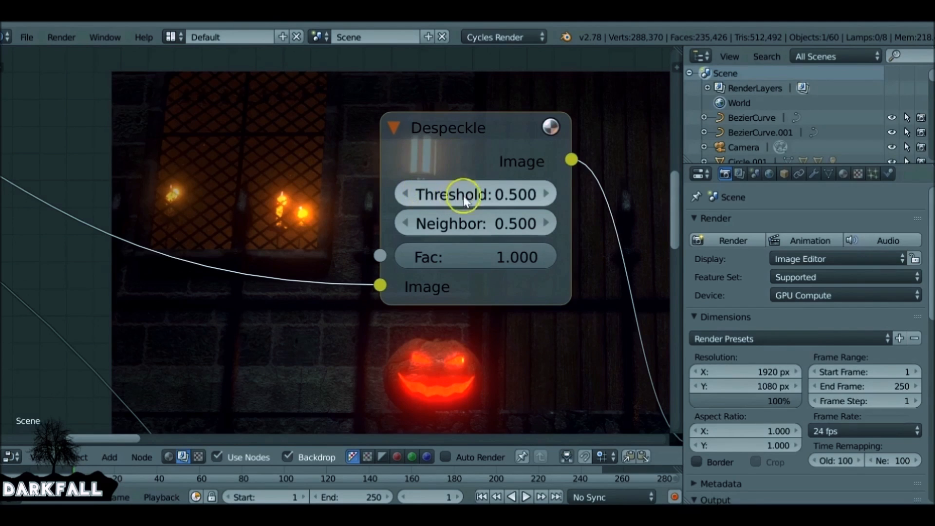
mouse_move(405, 195)
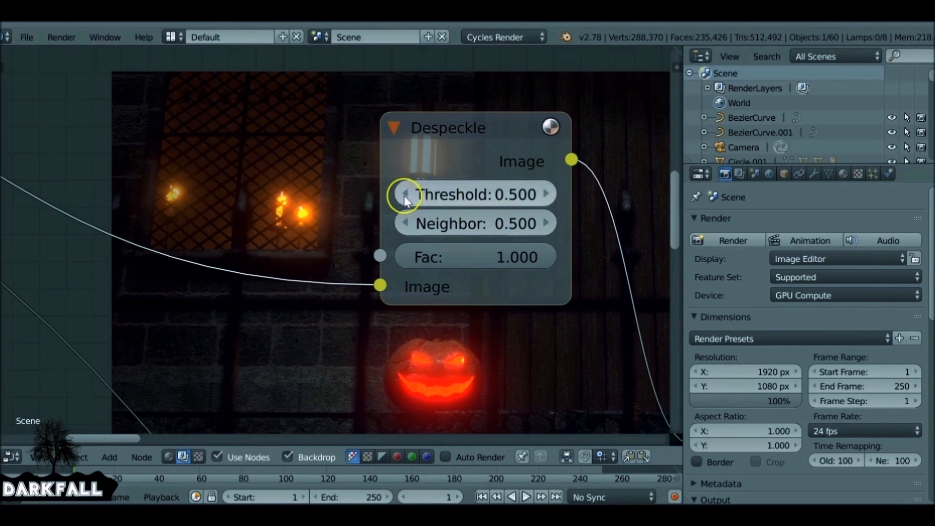
- Reduce the Despeckle Threshold from 0.500 to 0.400
left_click(406, 194)
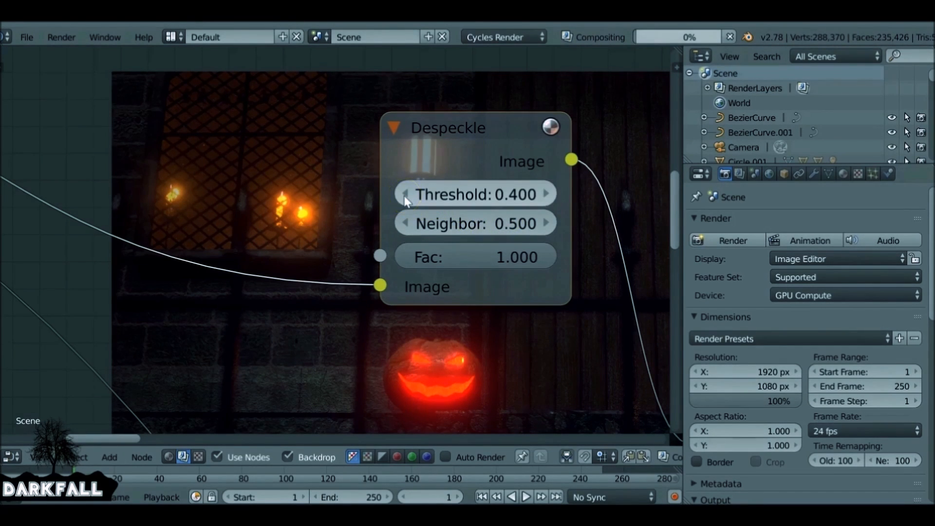